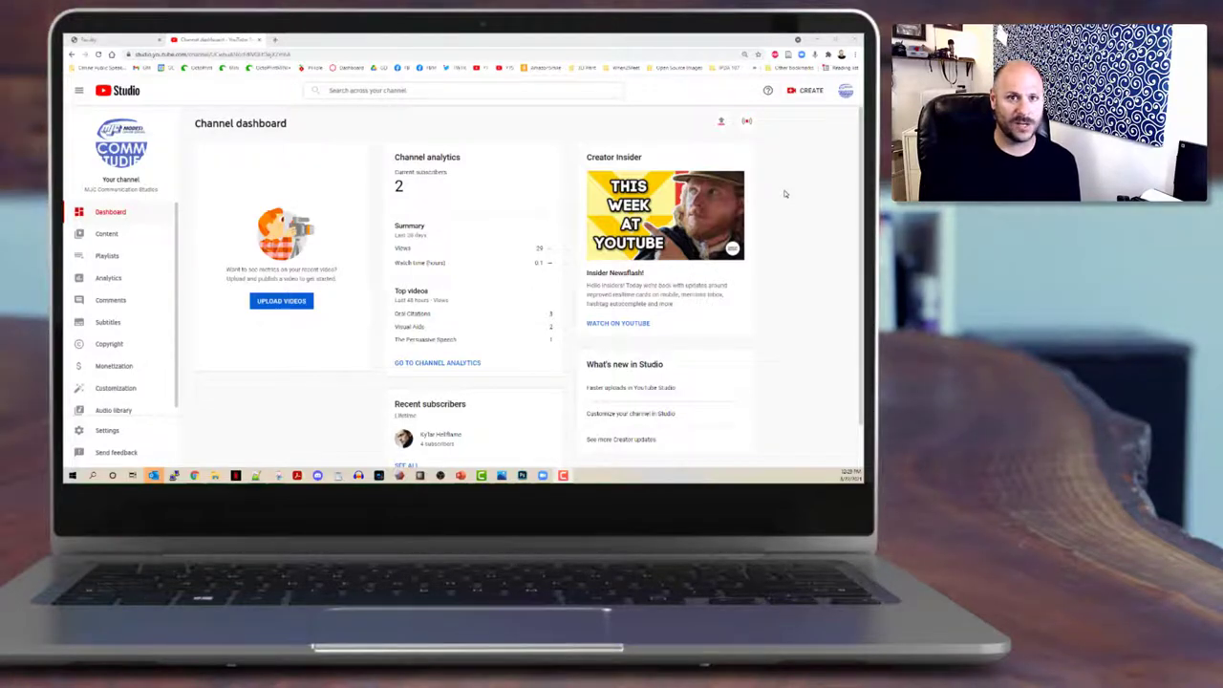
pyautogui.moveTo(802, 200)
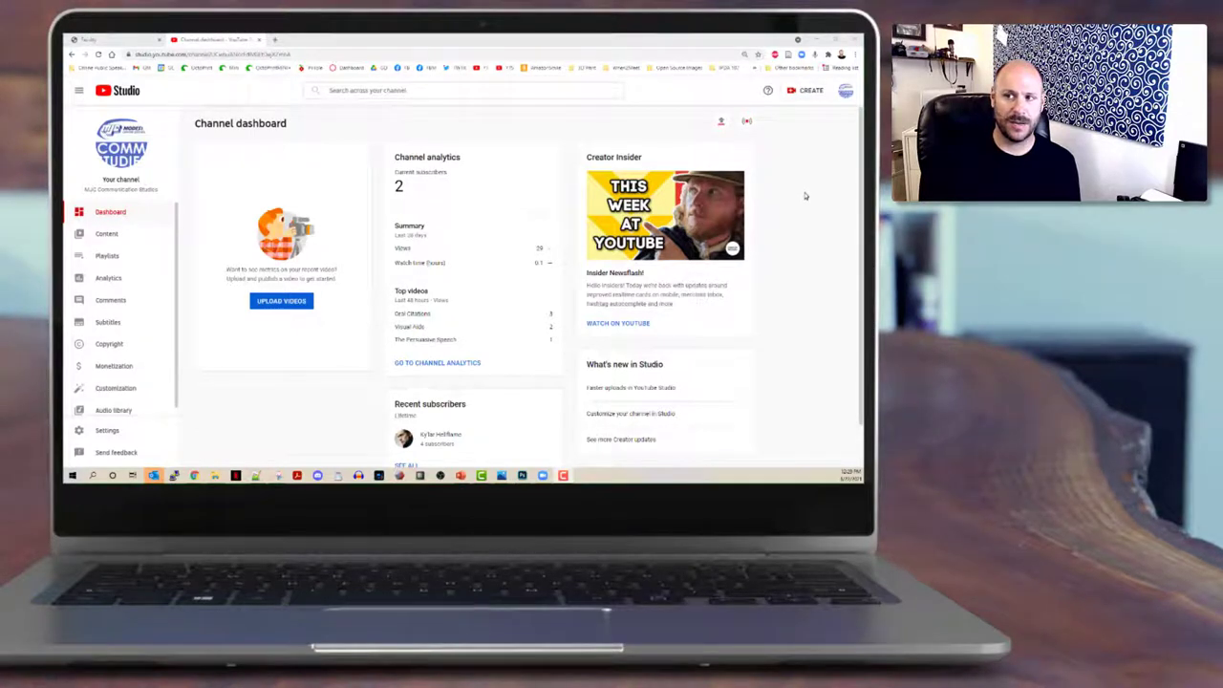
pyautogui.moveTo(818, 99)
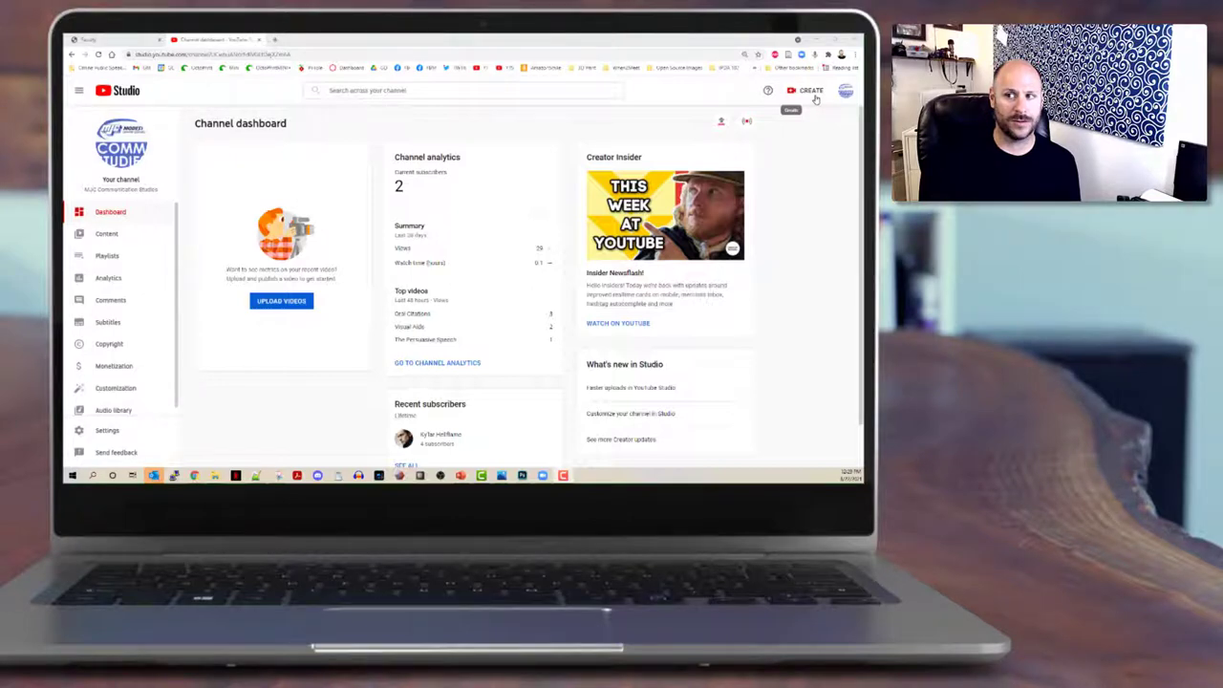
# Step: Start a new video upload from the Create menu in YouTube Studio
pyautogui.click(807, 92)
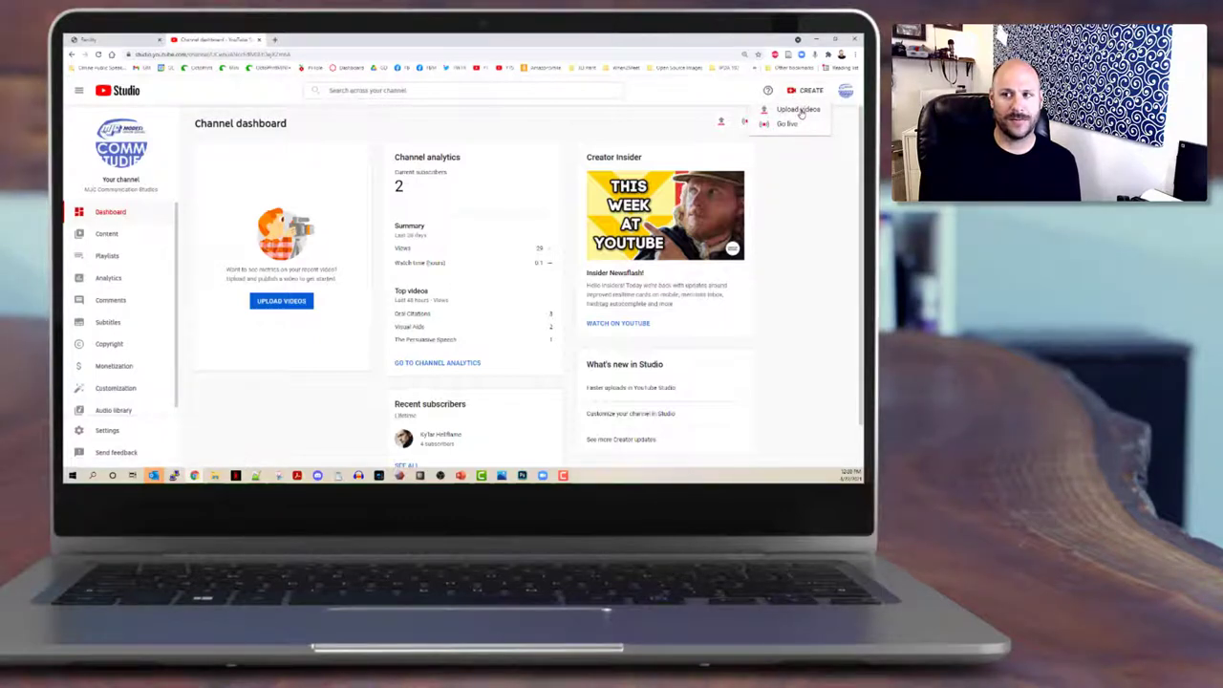
pyautogui.click(799, 107)
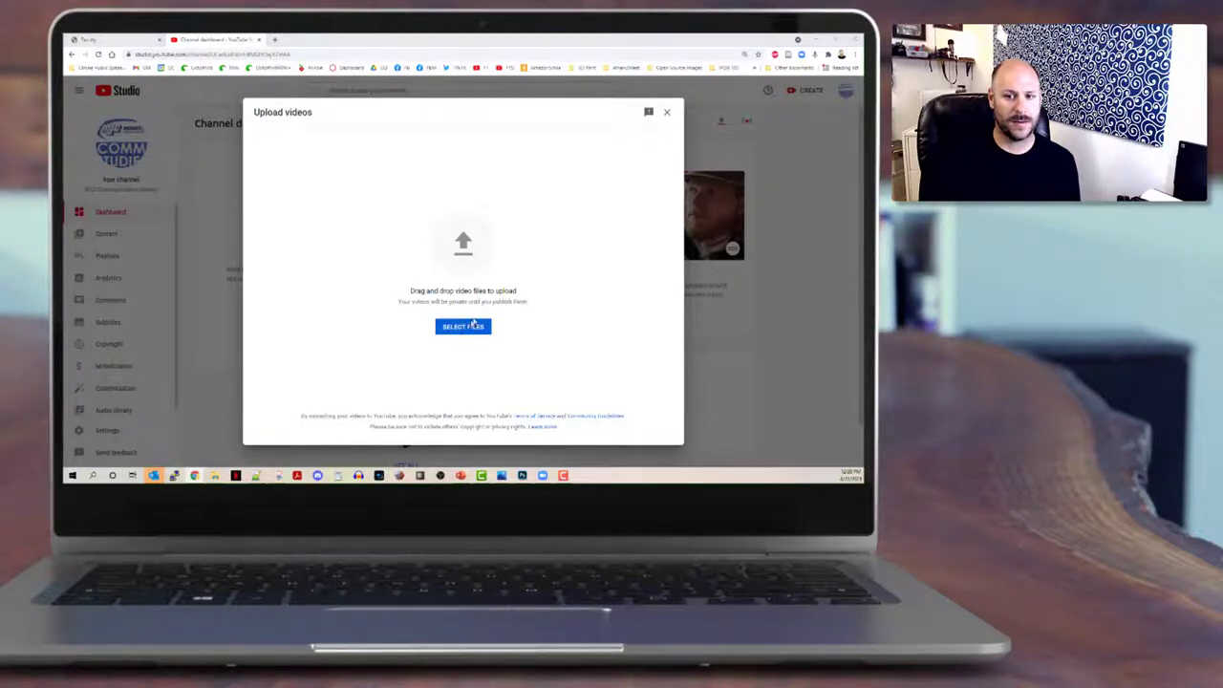
# Step: Select the student speech .mp4 from the desktop folder and send it for upload
pyautogui.click(462, 325)
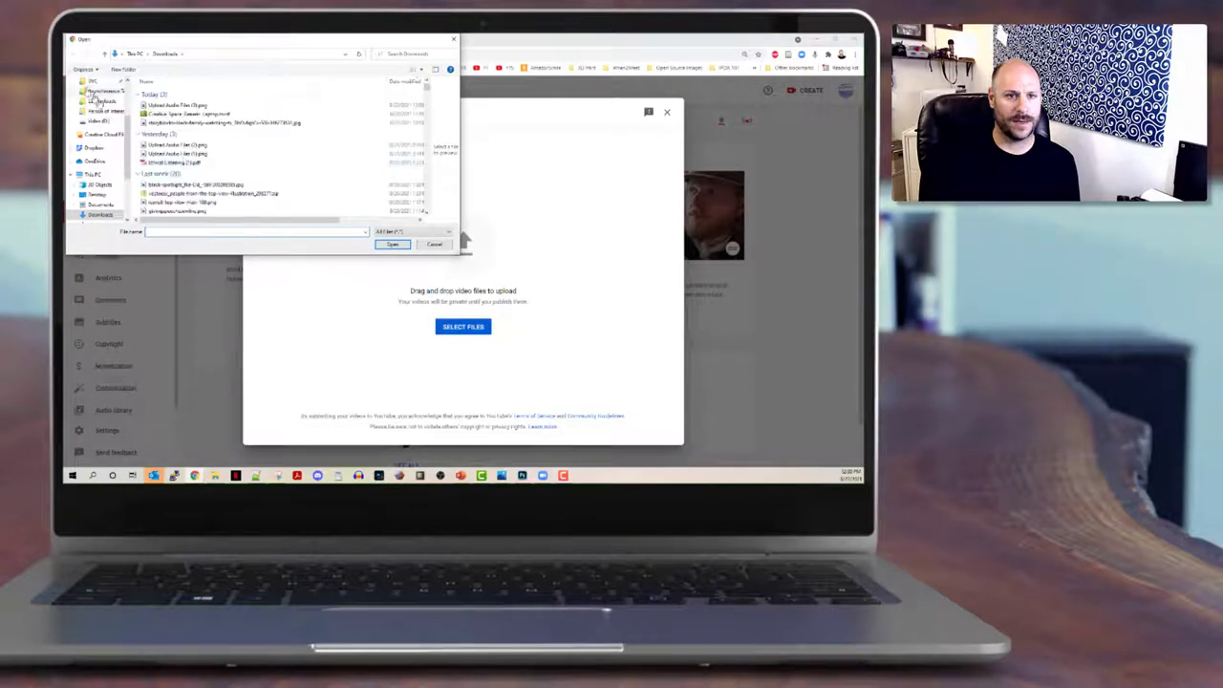
pyautogui.click(88, 89)
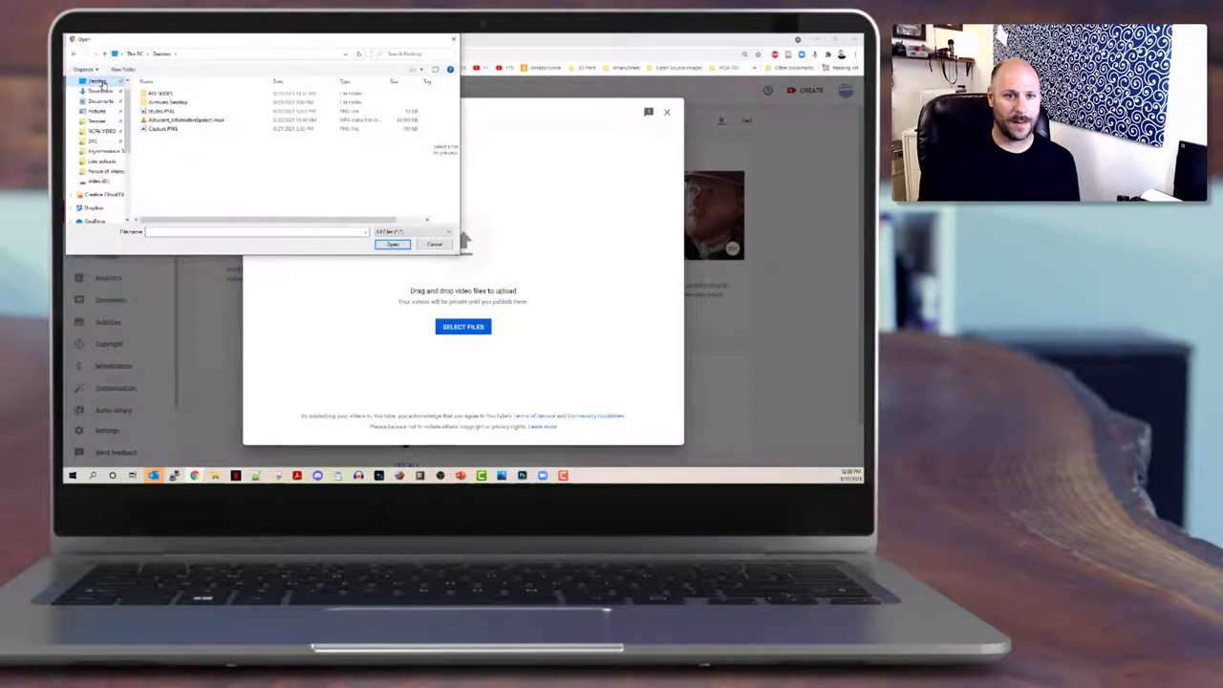
pyautogui.click(187, 126)
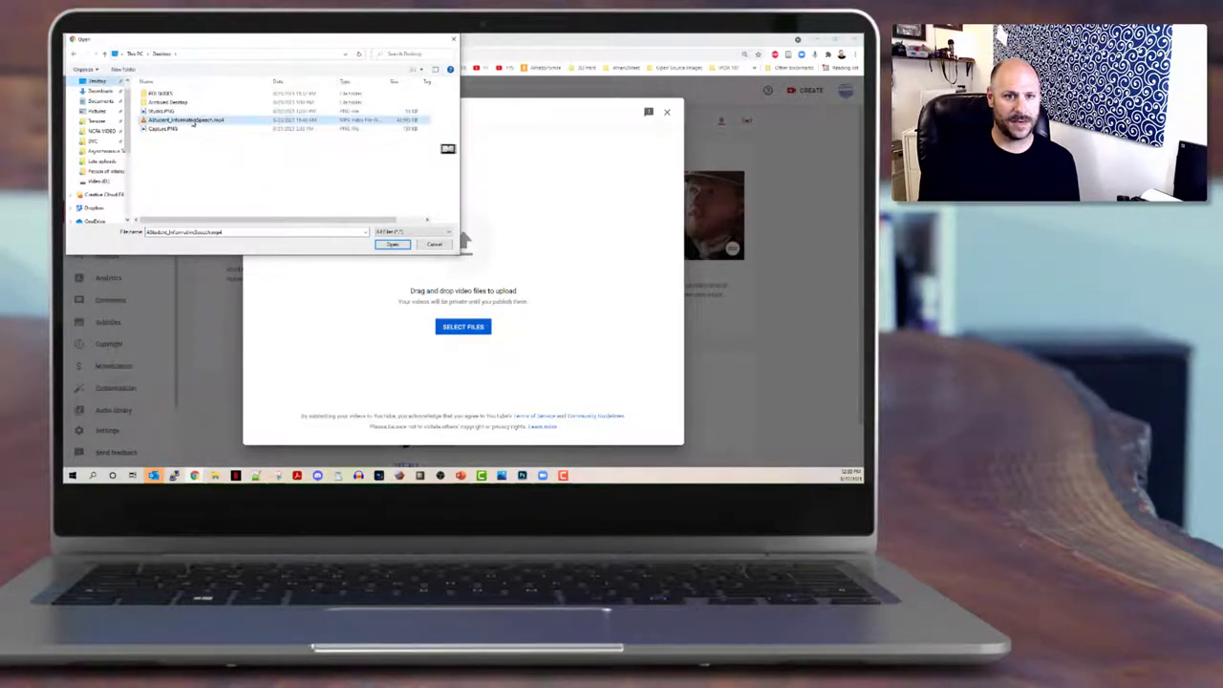
pyautogui.moveTo(266, 180)
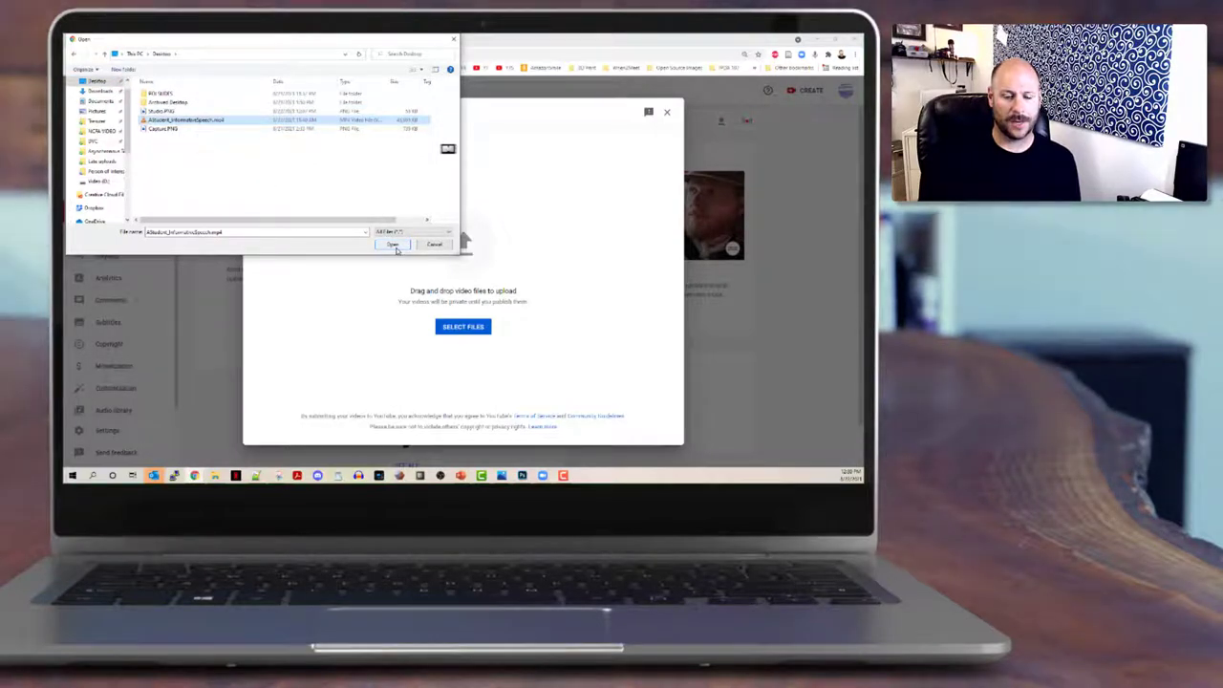
pyautogui.click(394, 245)
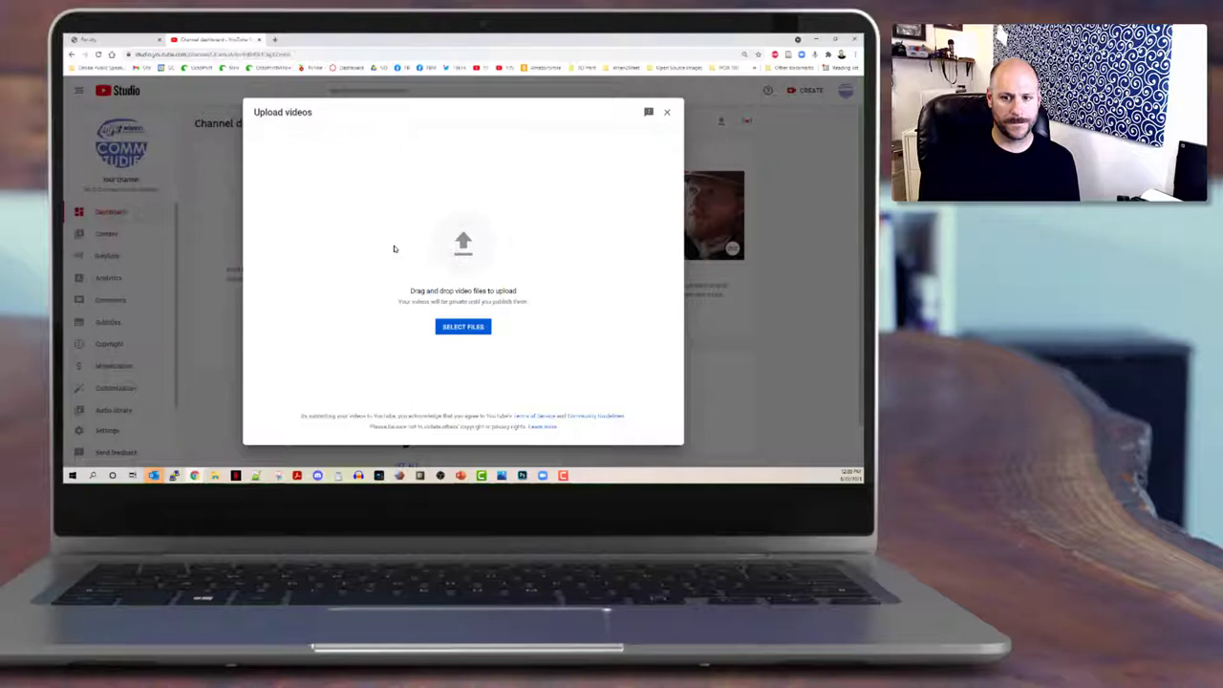
# Step: Mark A Student Informative Speech as 'No, it's not made for kids'
pyautogui.click(463, 325)
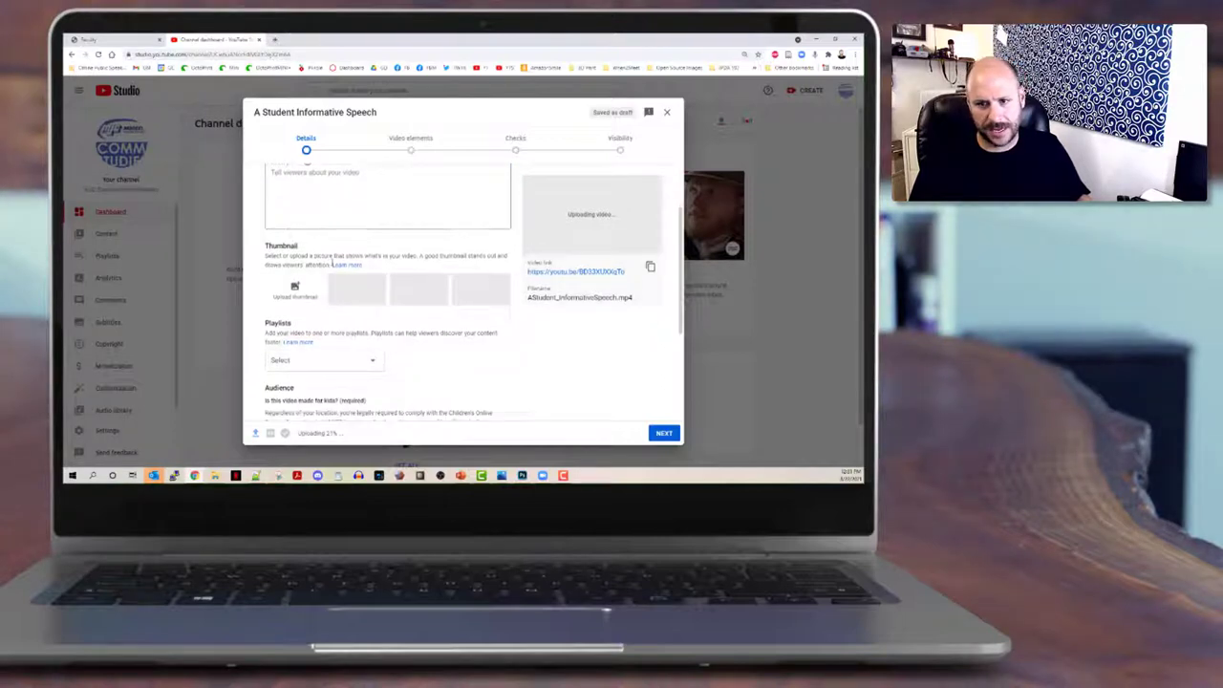
pyautogui.scroll(-3)
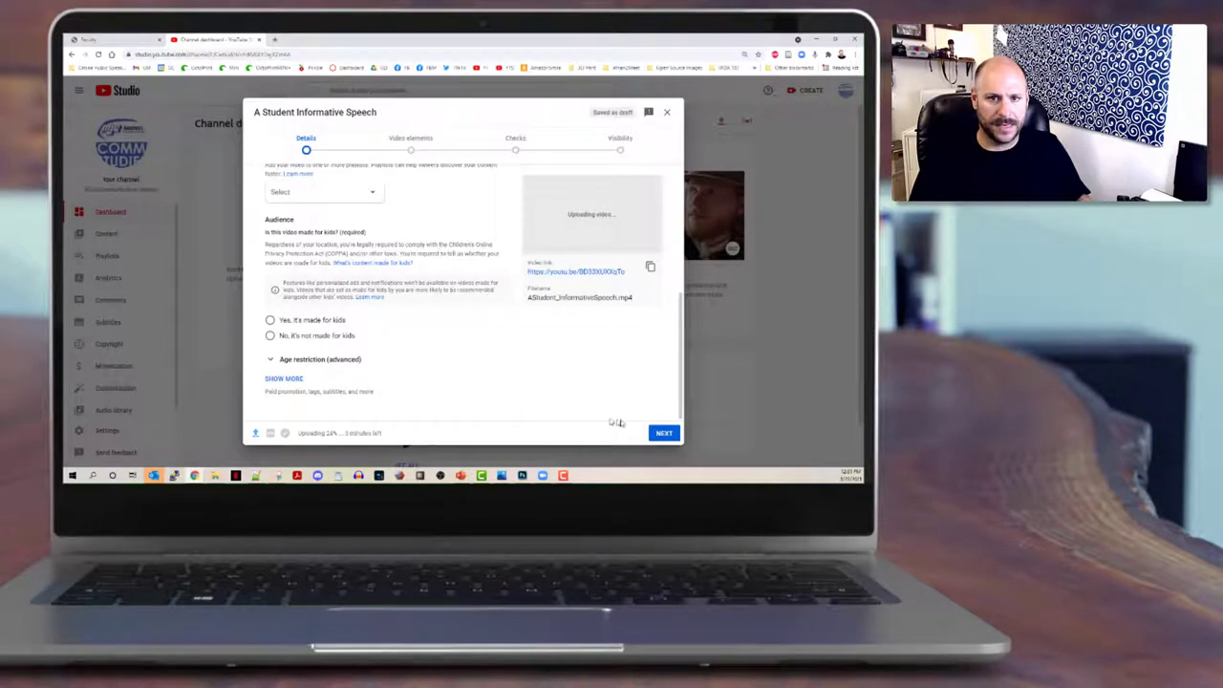
pyautogui.click(663, 432)
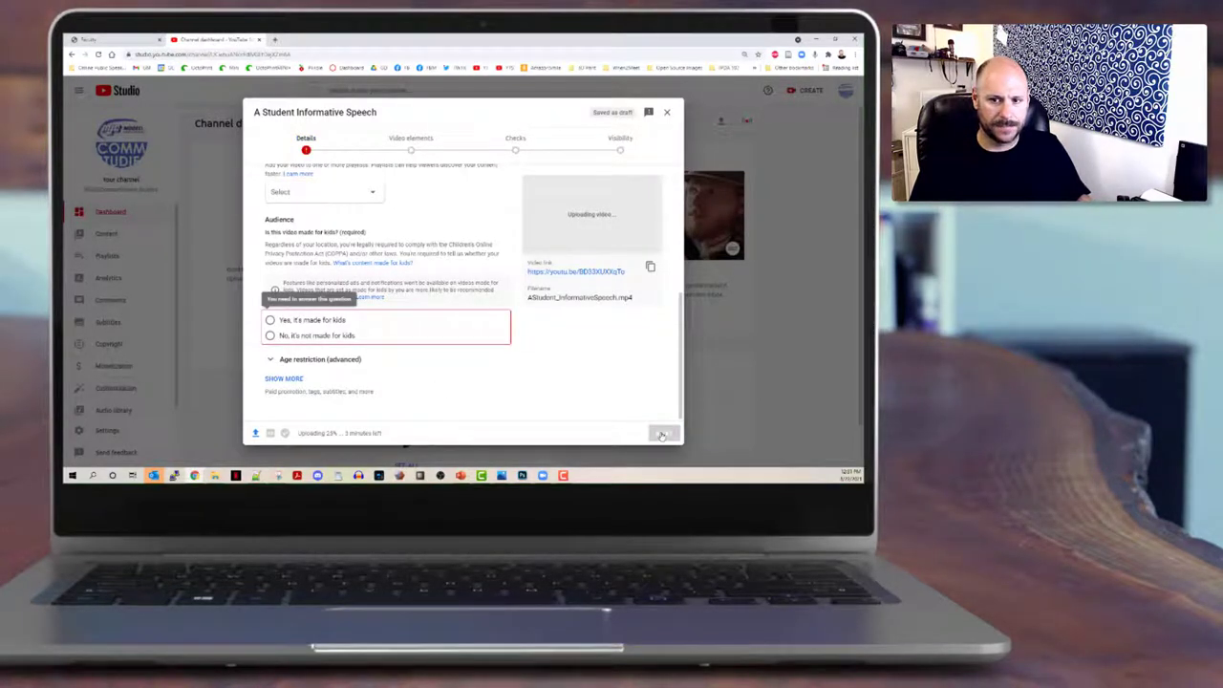
pyautogui.click(269, 337)
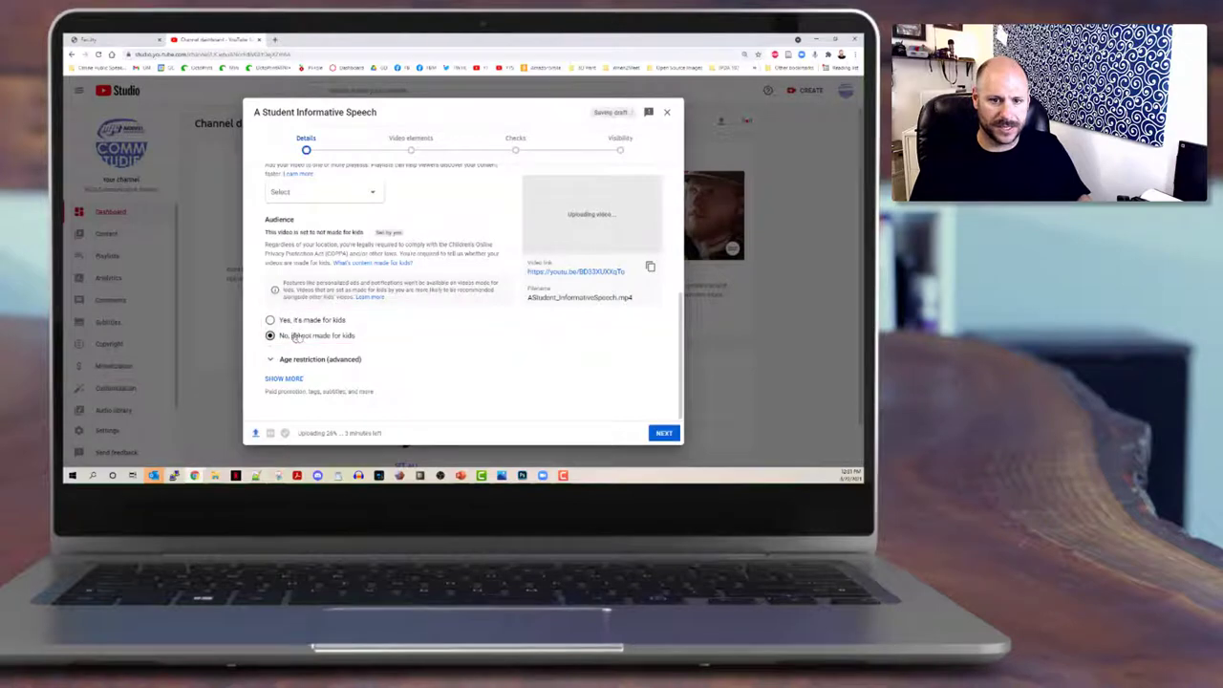
# Step: Advance the upload through Video elements and Checks to the Visibility step
pyautogui.click(663, 432)
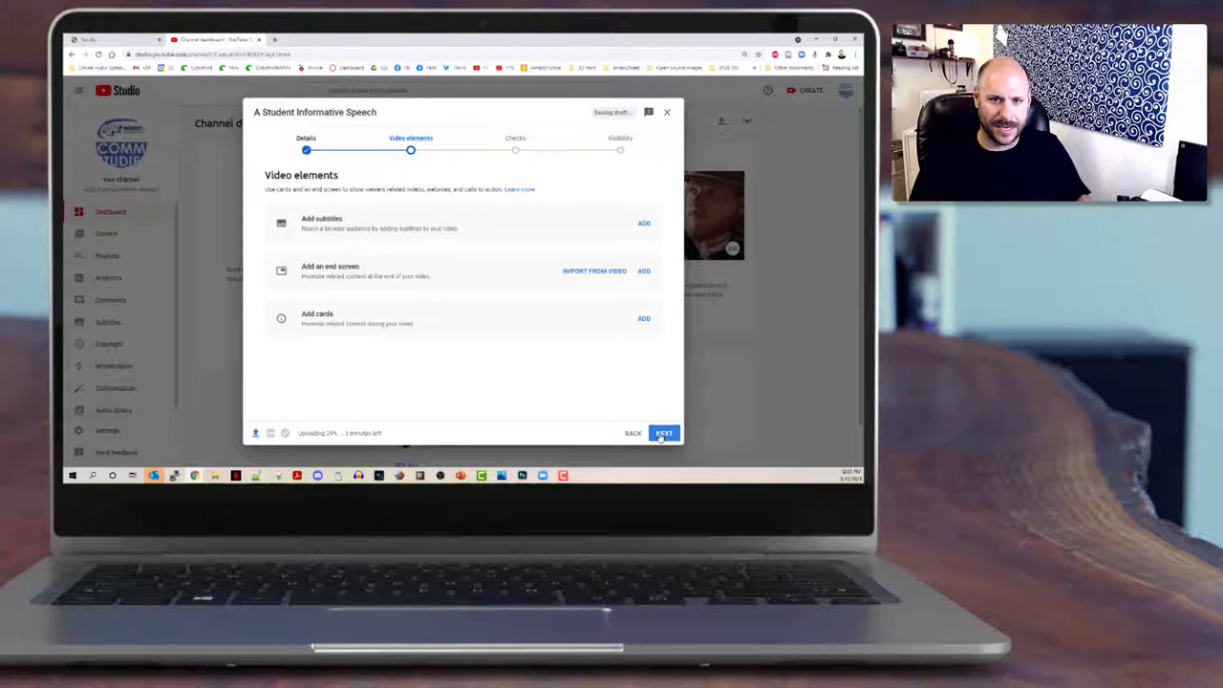
pyautogui.click(665, 432)
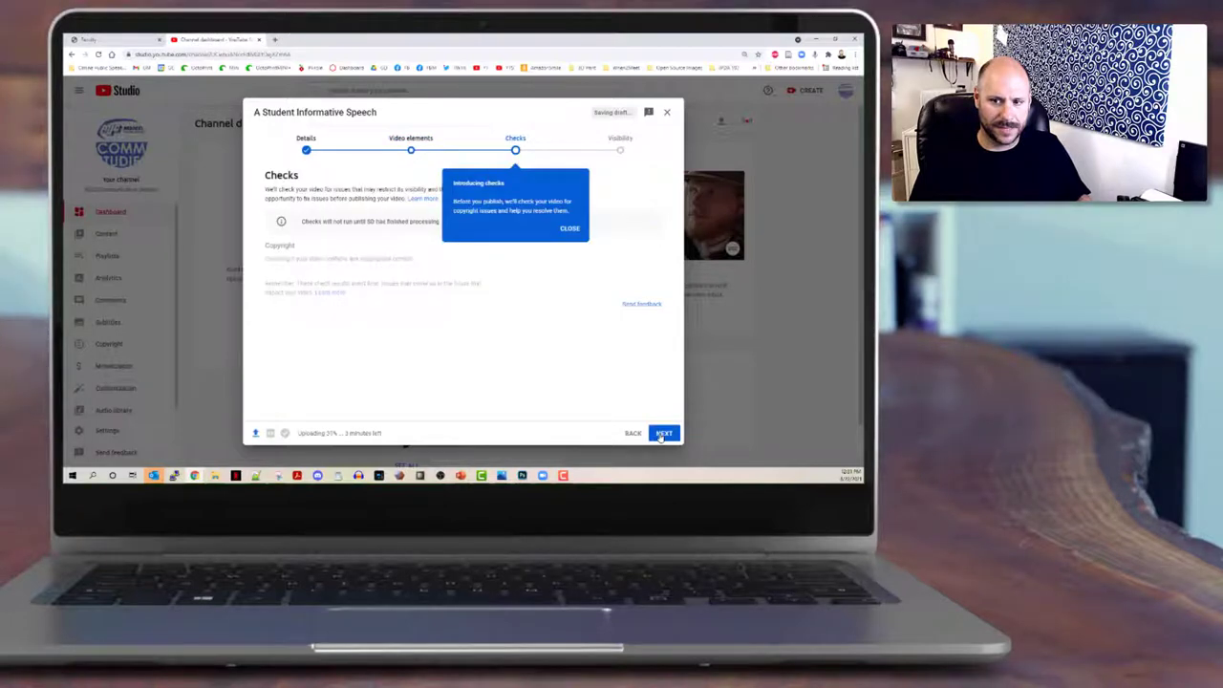
pyautogui.click(665, 432)
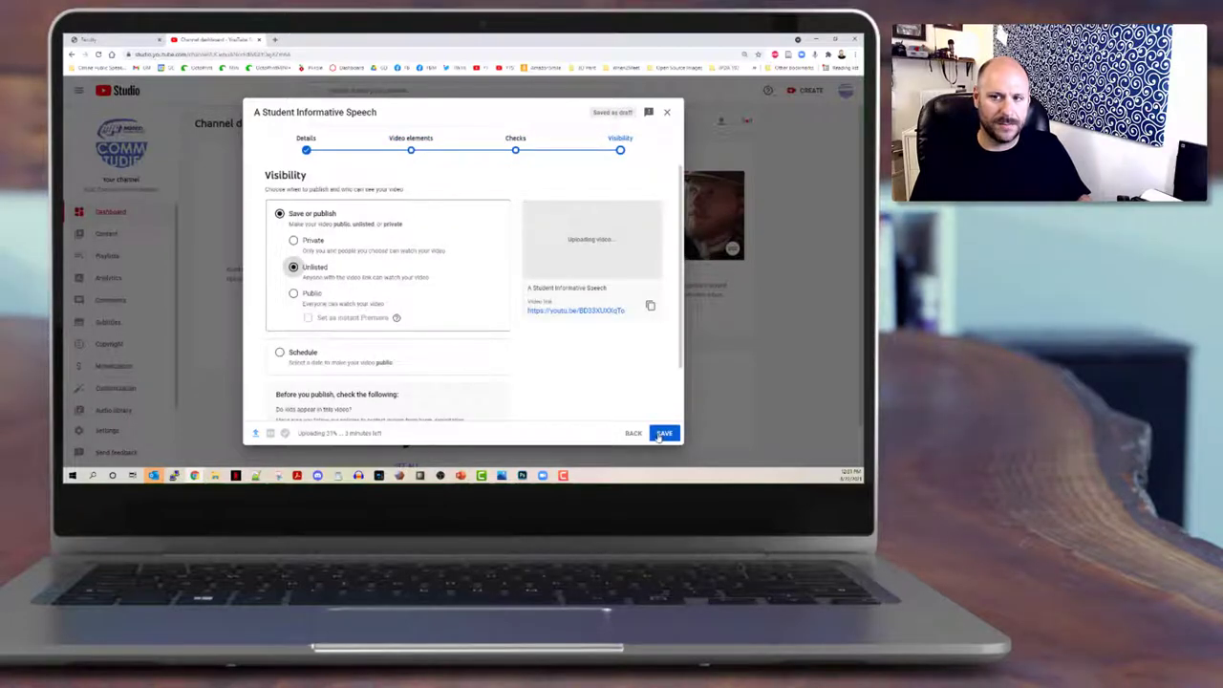
pyautogui.moveTo(379, 237)
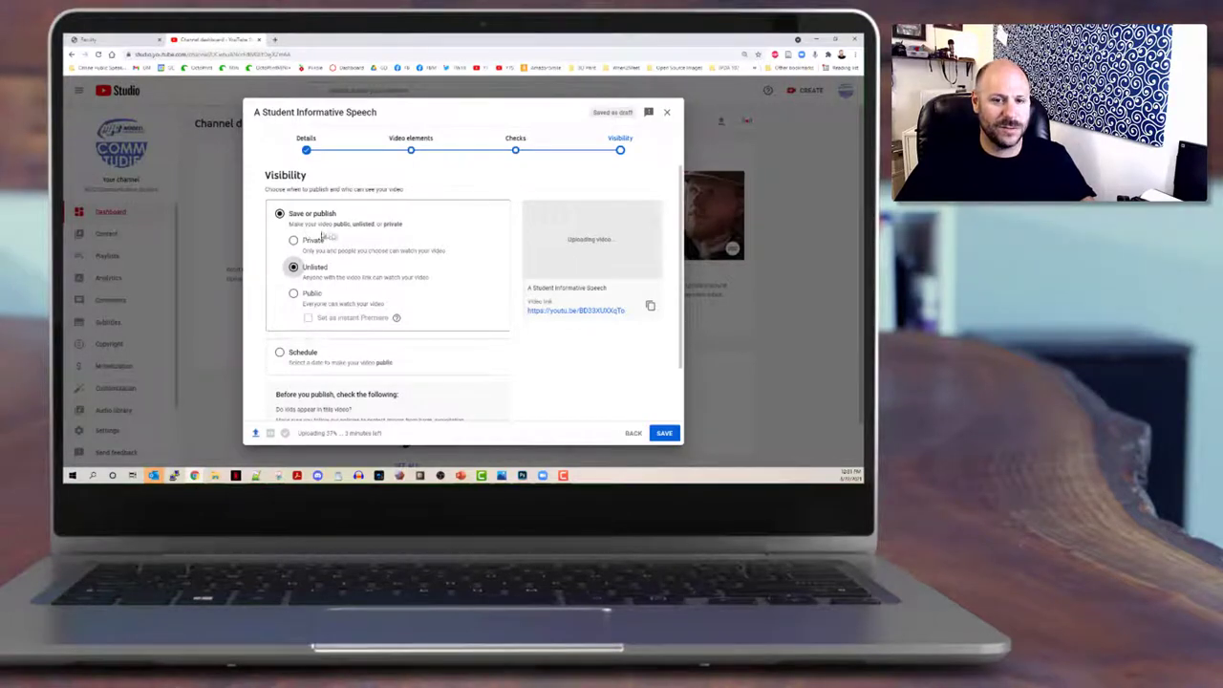
# Step: Set the video's visibility to Unlisted and save the upload
pyautogui.click(295, 241)
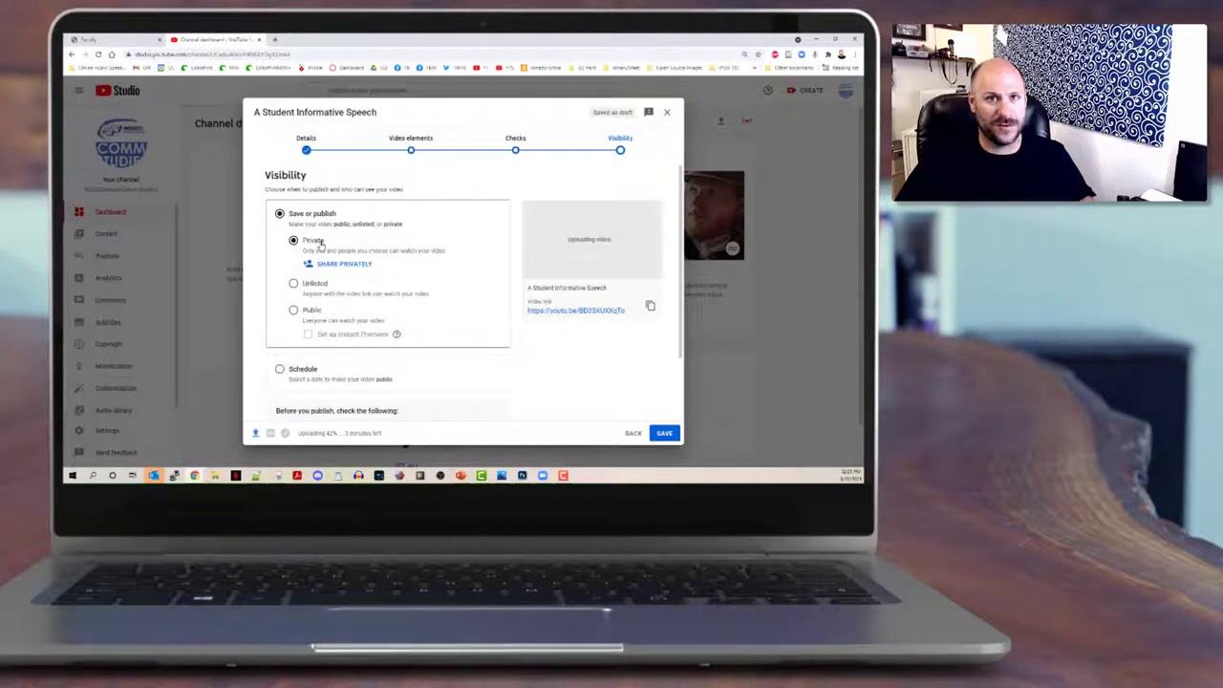
pyautogui.click(294, 268)
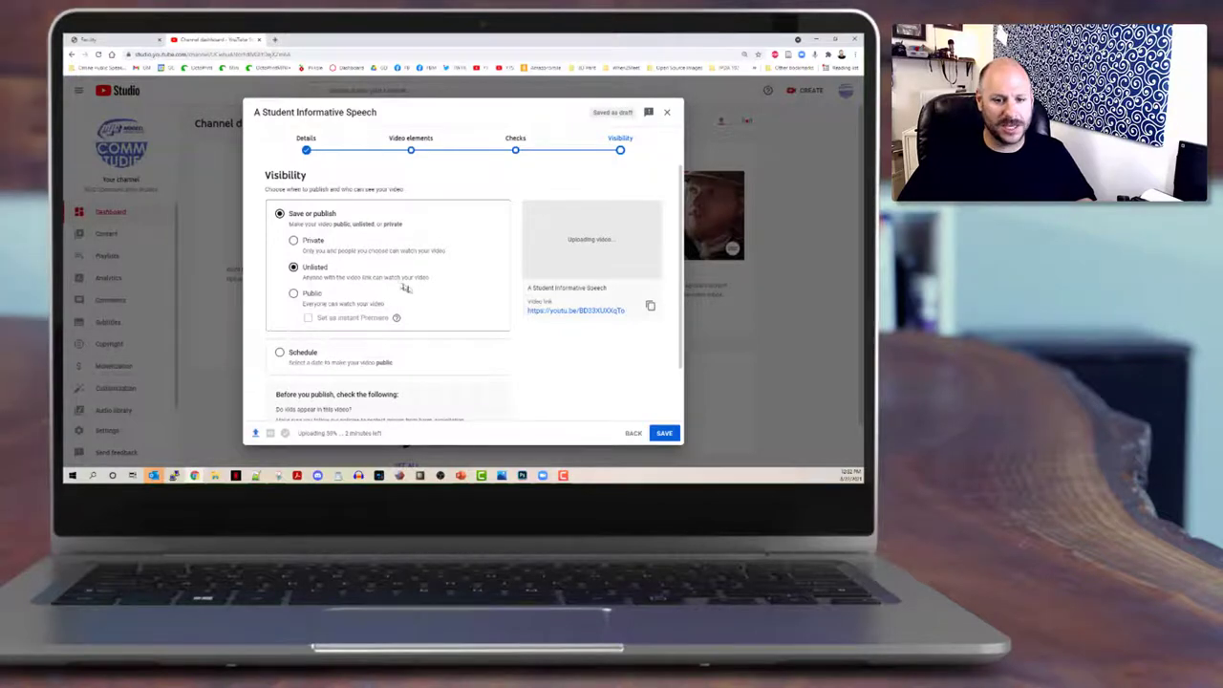
pyautogui.scroll(-3)
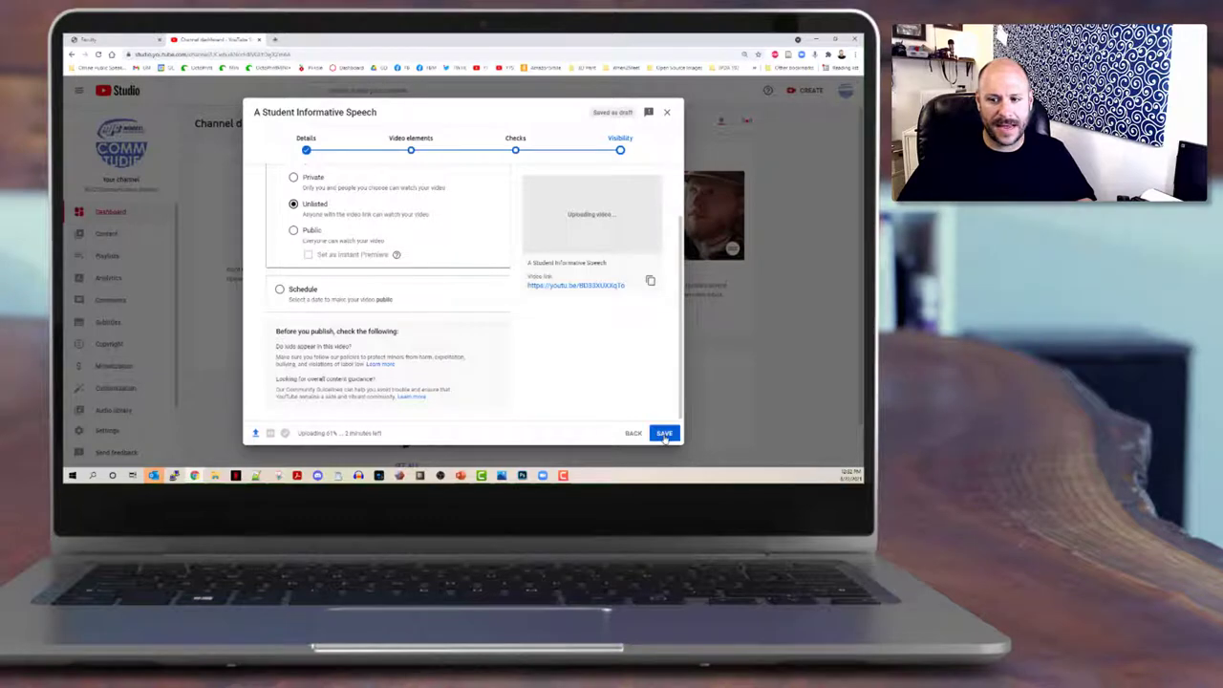
pyautogui.click(665, 432)
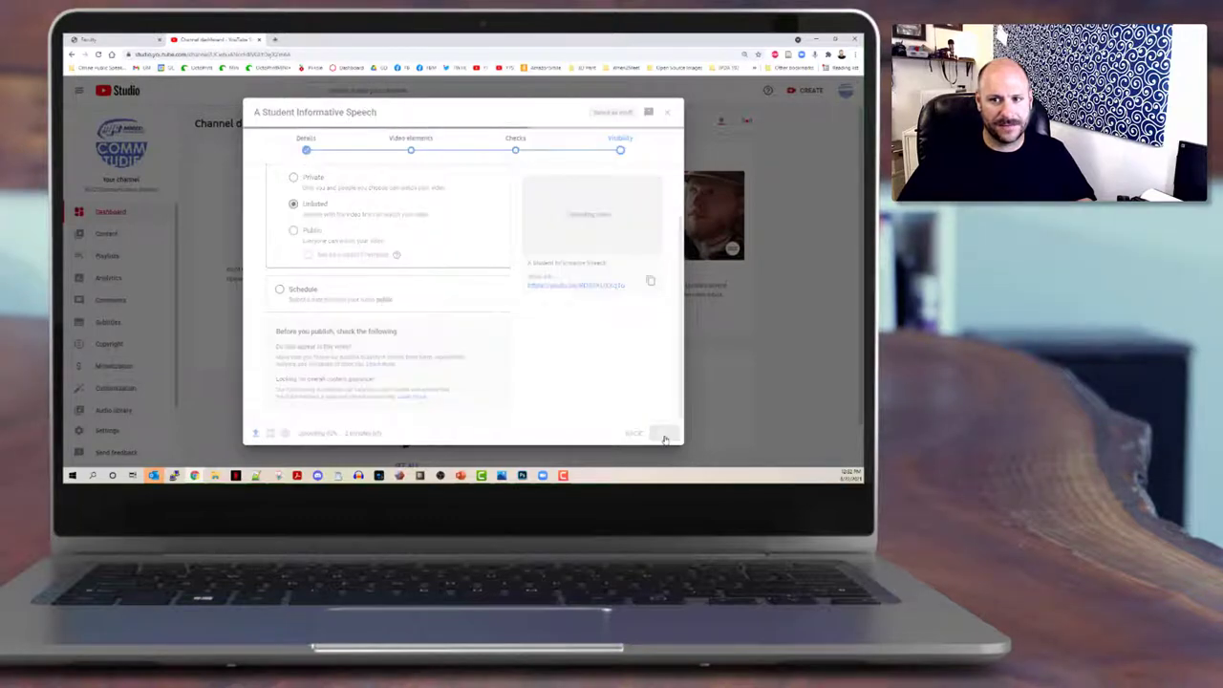
pyautogui.click(660, 436)
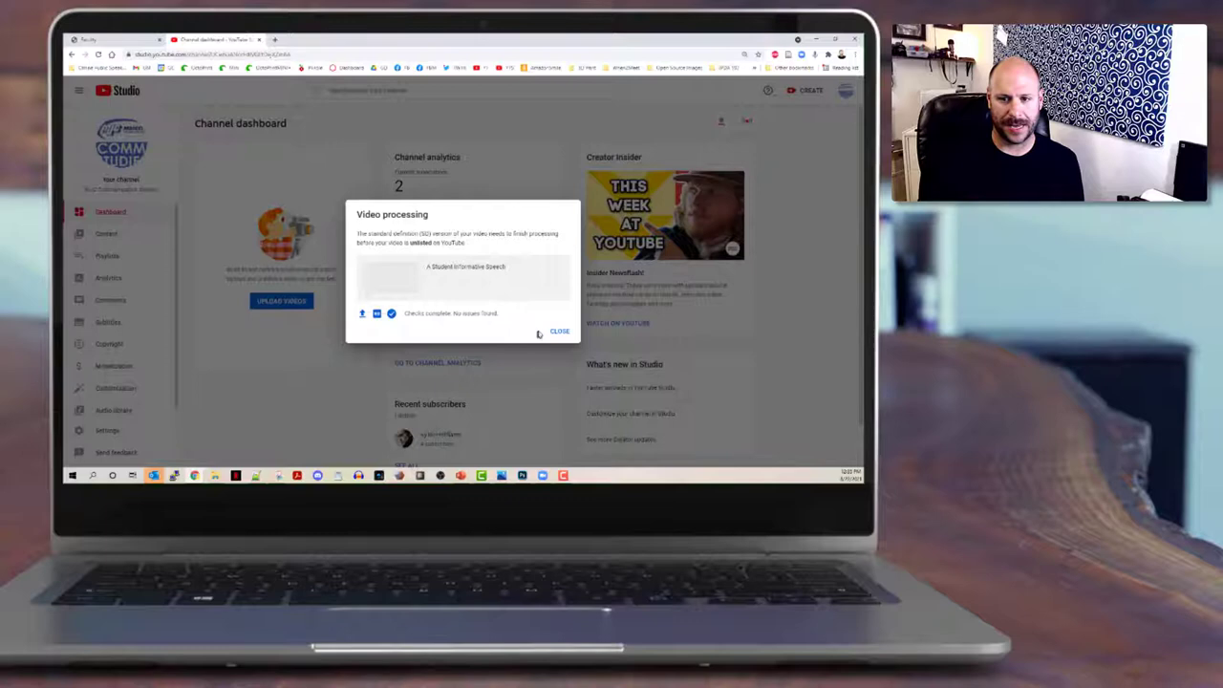
# Step: Dismiss the processing notice and open the speech video's details from the Content list
pyautogui.click(558, 333)
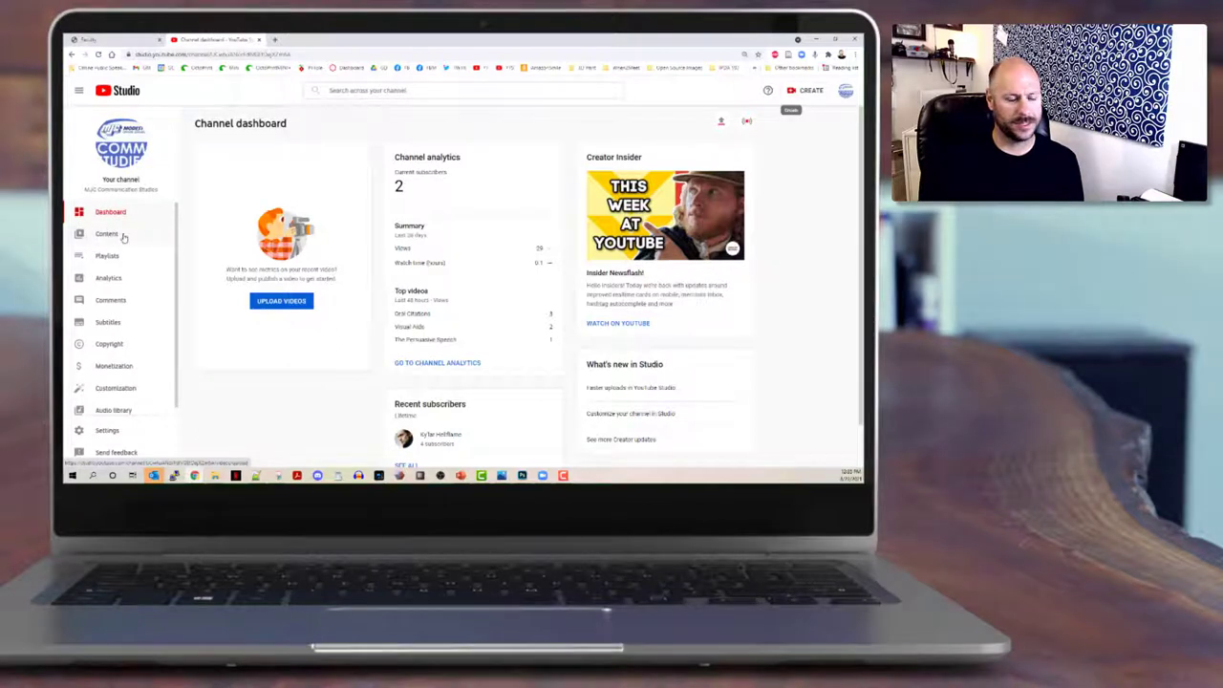
pyautogui.click(105, 233)
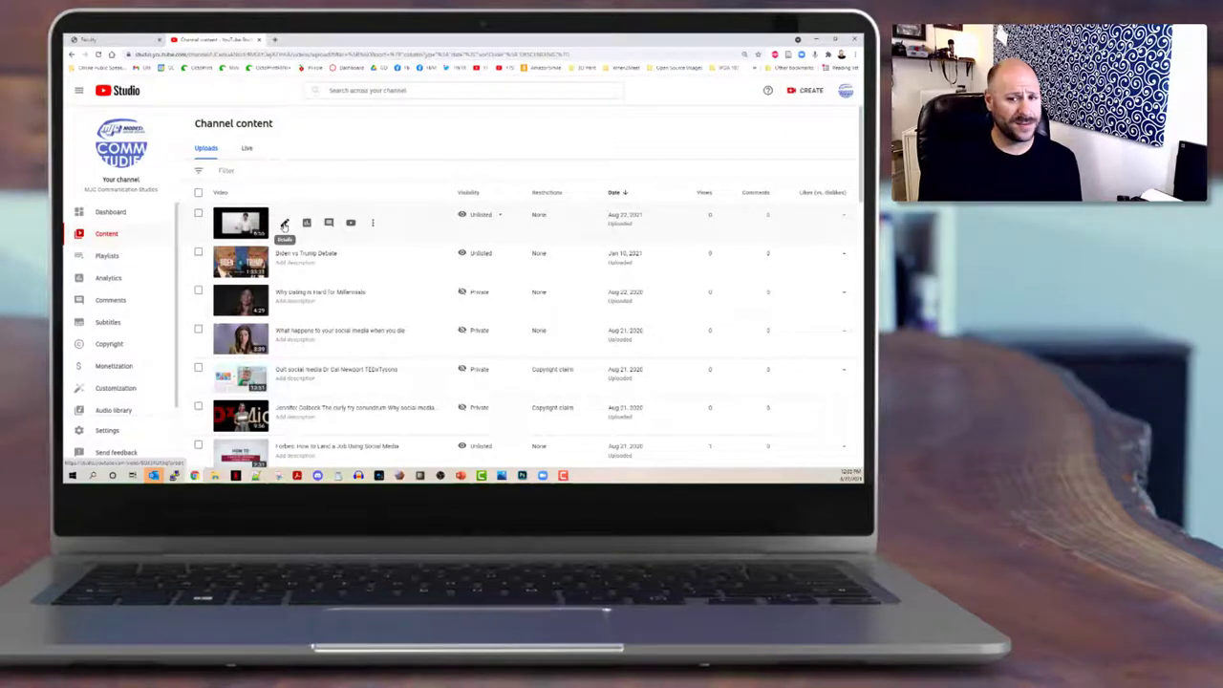
pyautogui.moveTo(390, 225)
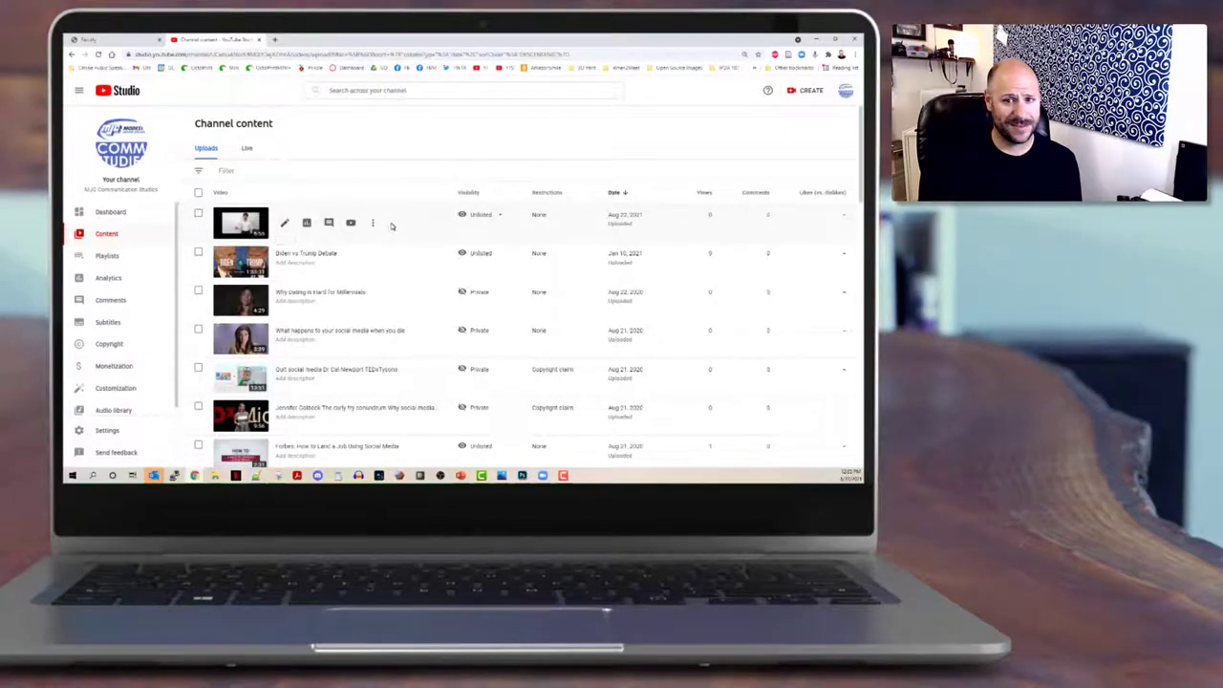
pyautogui.click(371, 222)
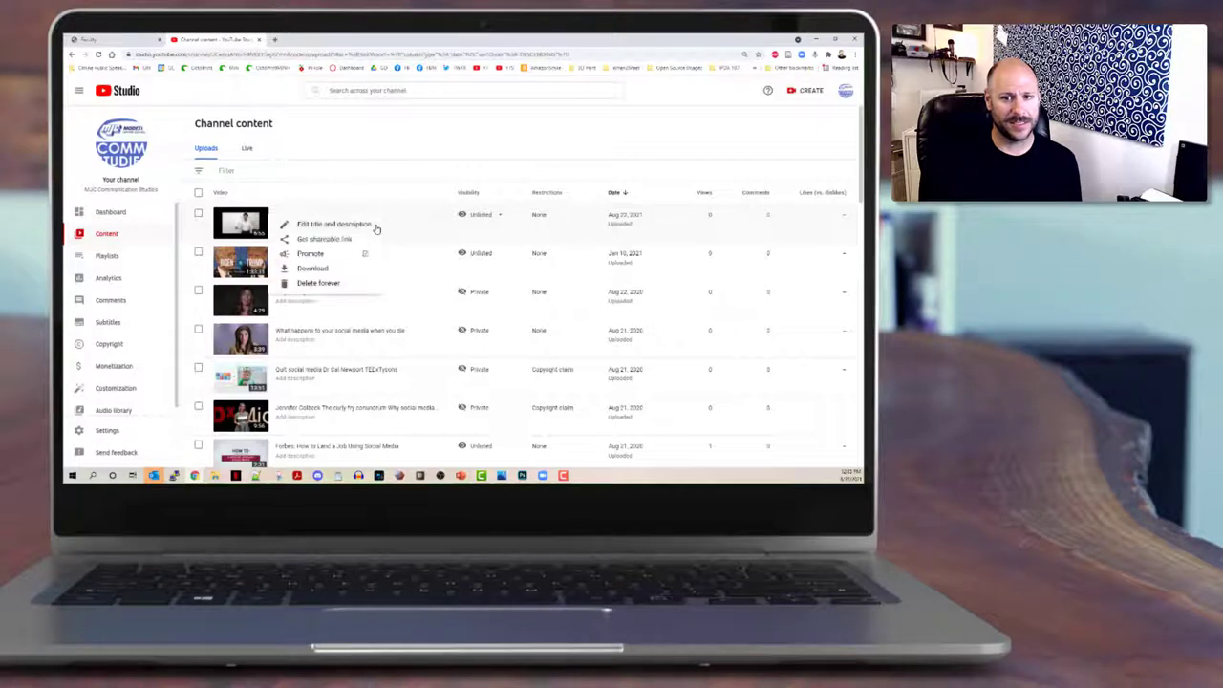
pyautogui.moveTo(329, 239)
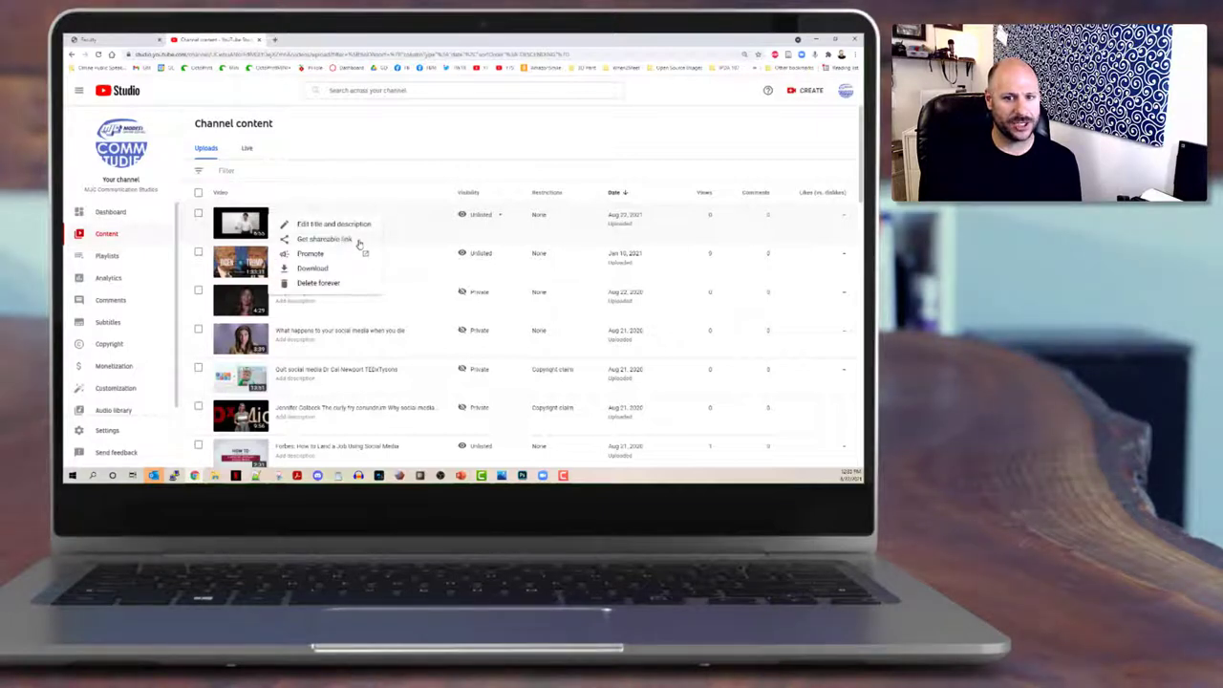
pyautogui.click(323, 239)
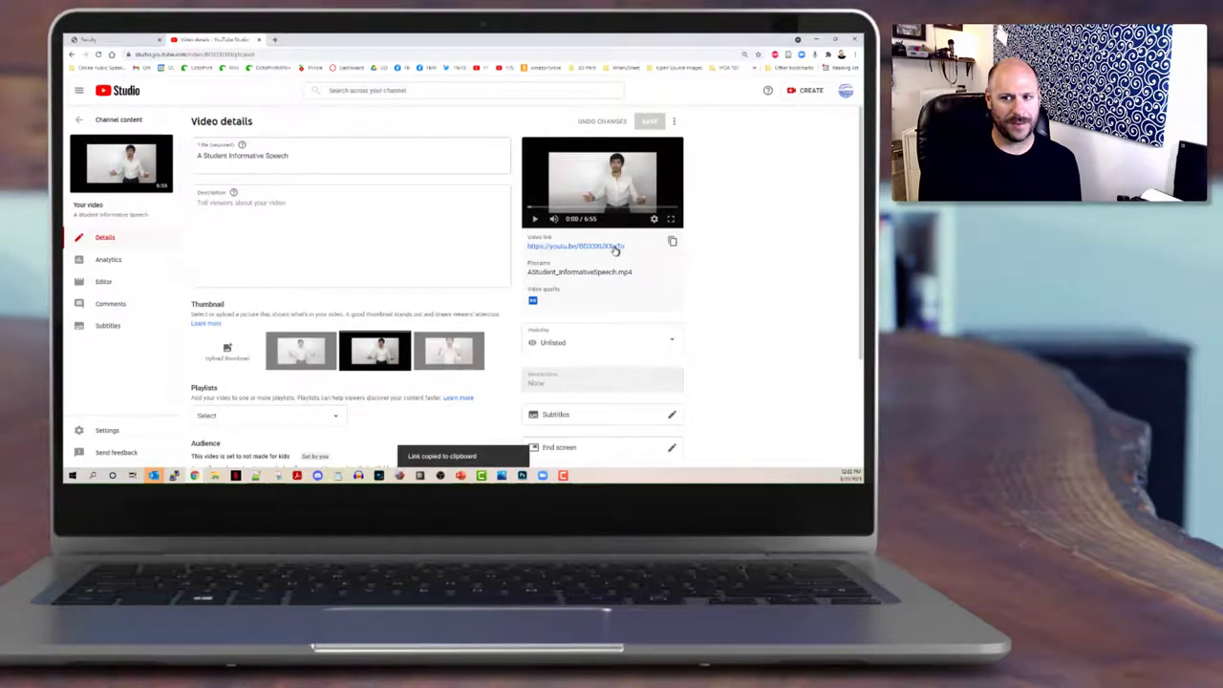
# Step: Copy the unlisted video's link from its details page
pyautogui.click(565, 245)
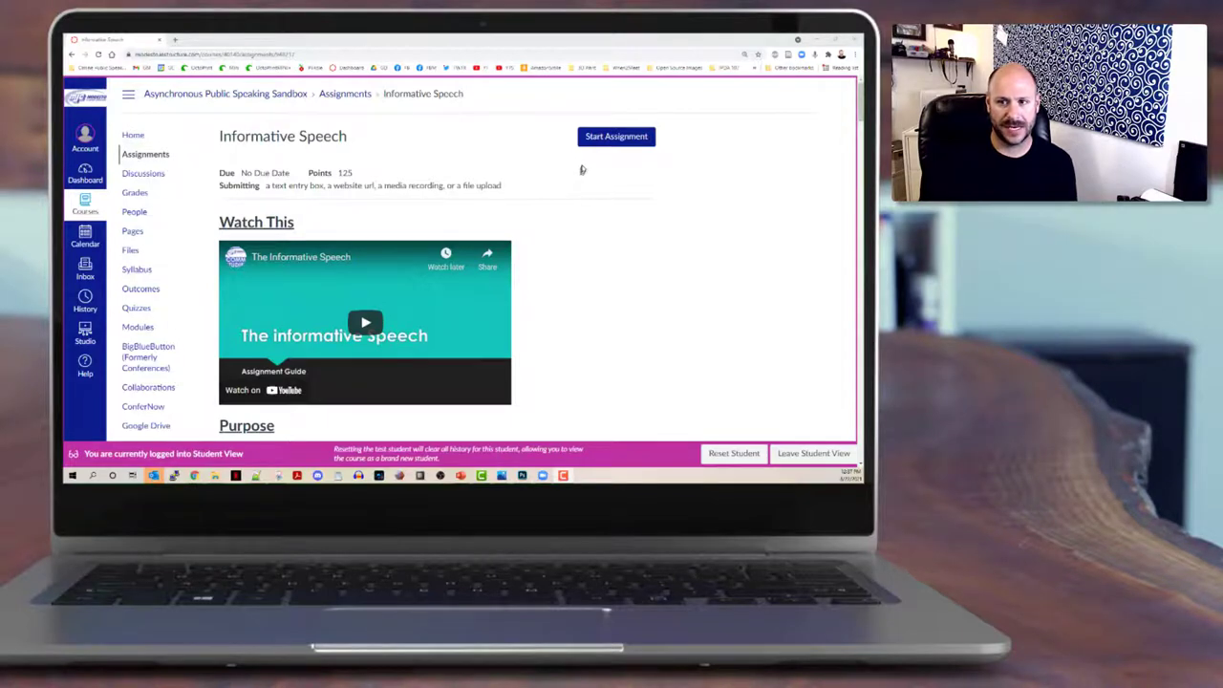
# Step: Start the assignment and paste the YouTube link as the Website URL submission
pyautogui.click(616, 136)
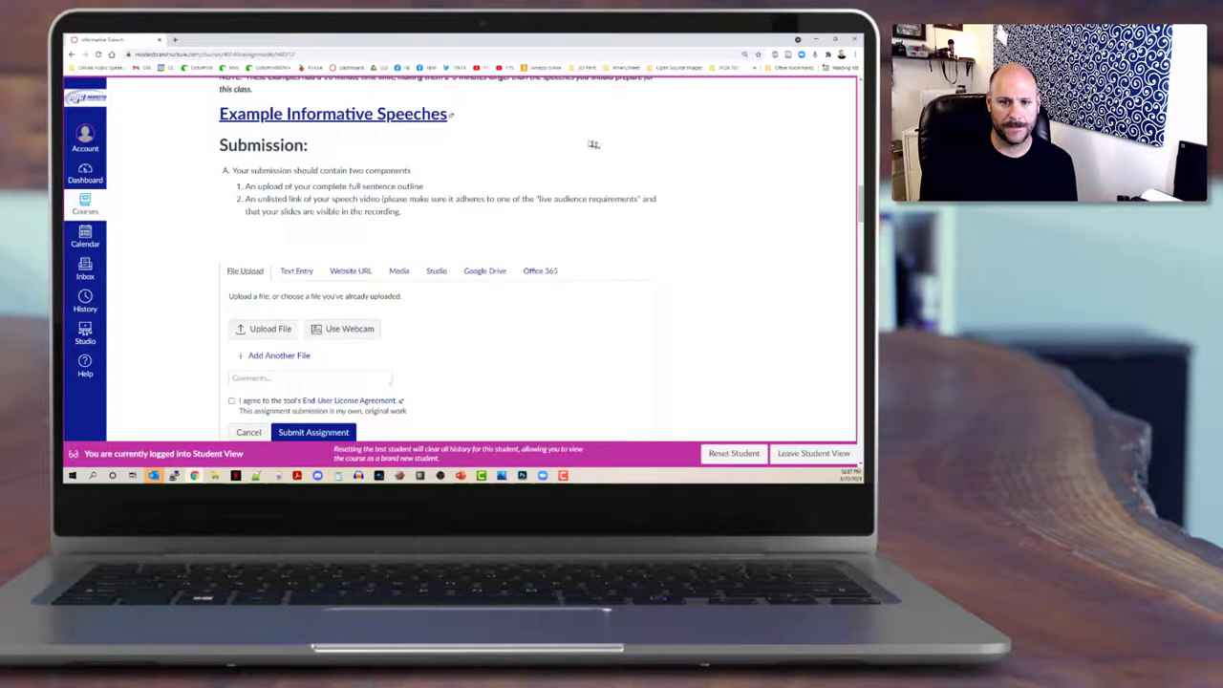
pyautogui.scroll(-3)
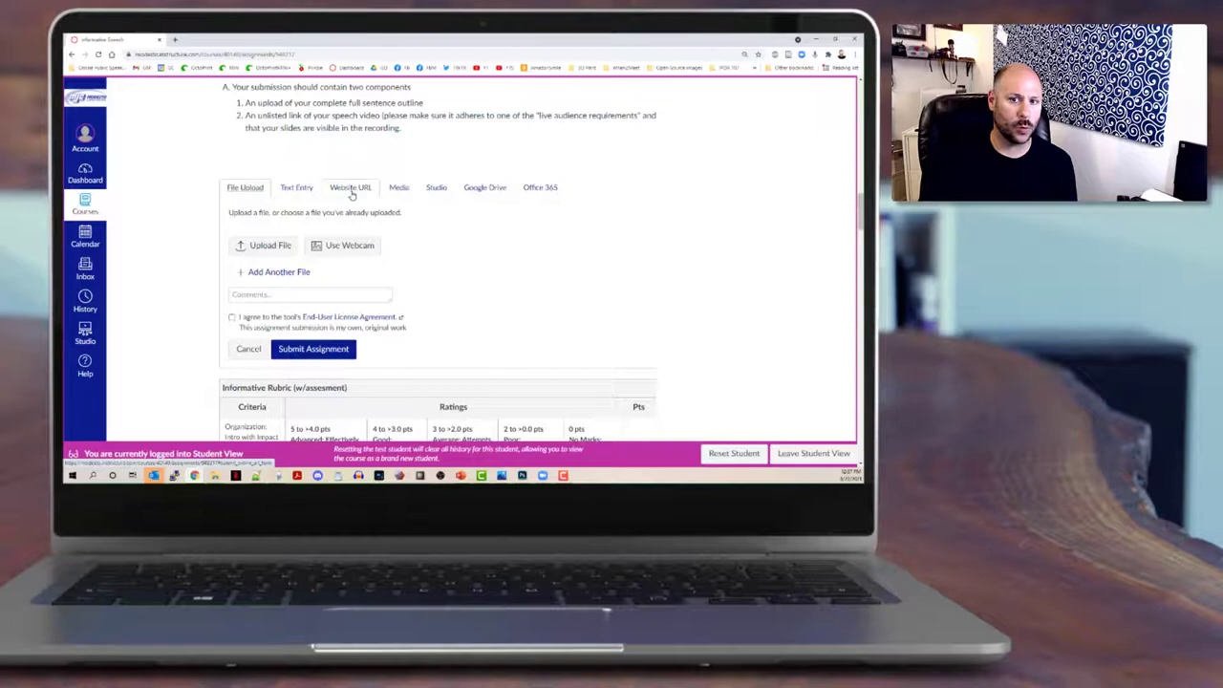
pyautogui.click(350, 188)
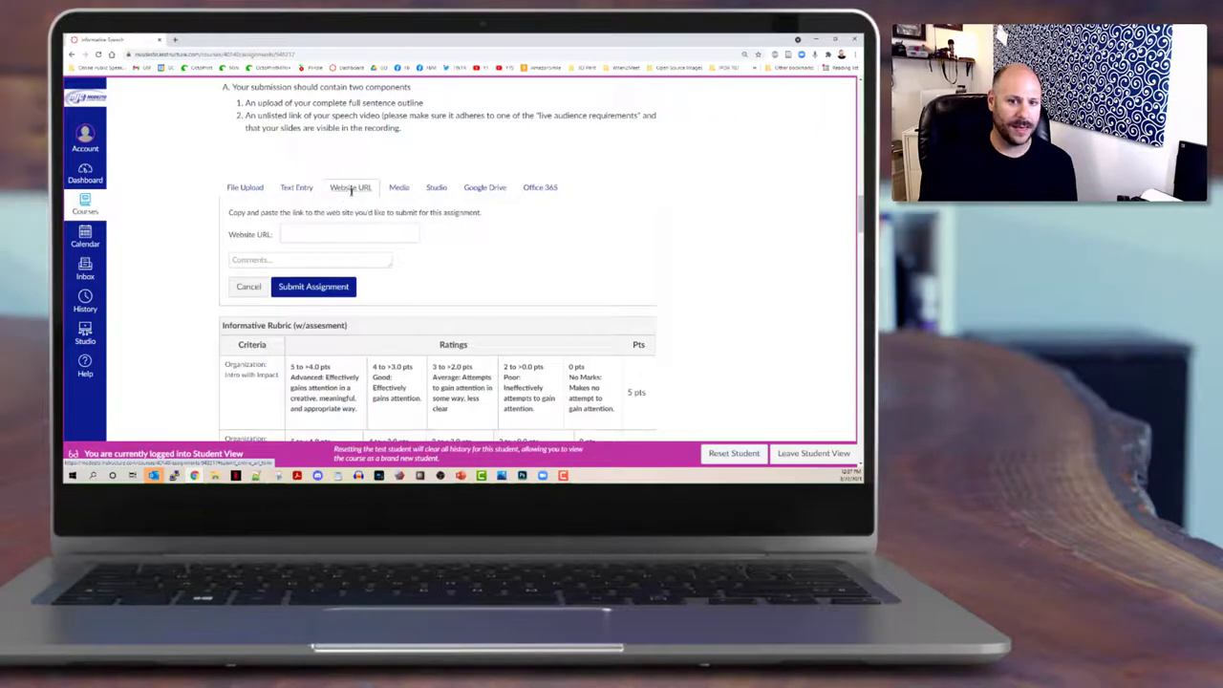
pyautogui.rightClick(348, 233)
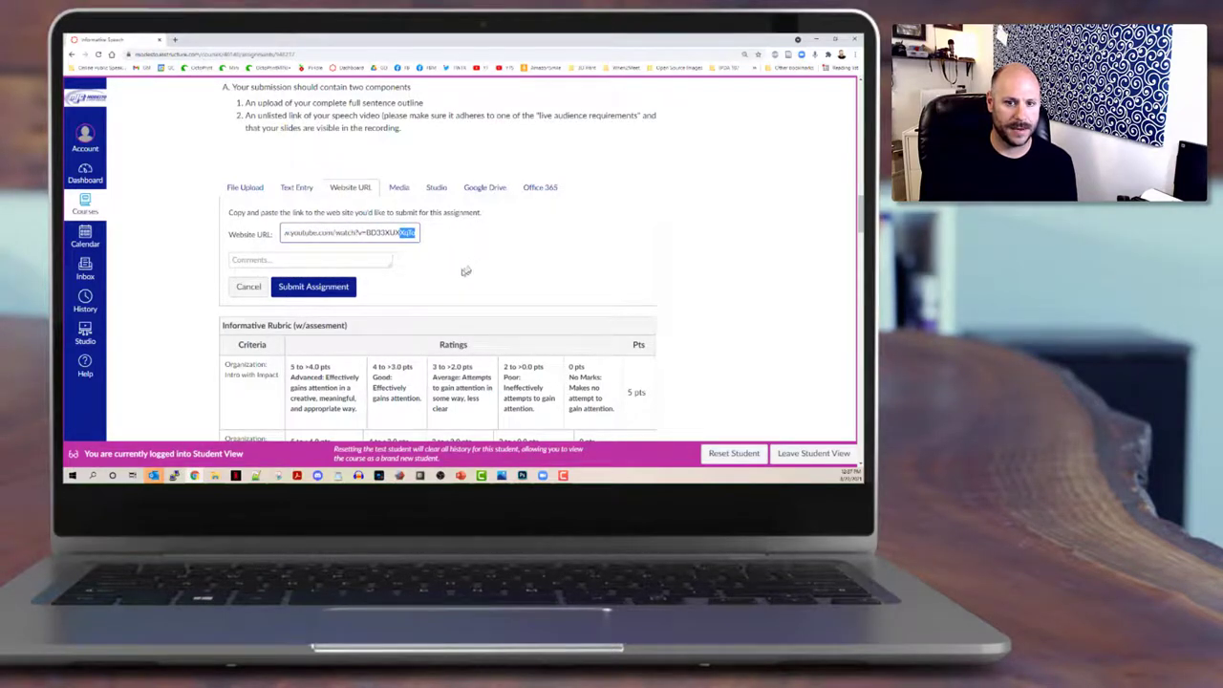
pyautogui.click(348, 264)
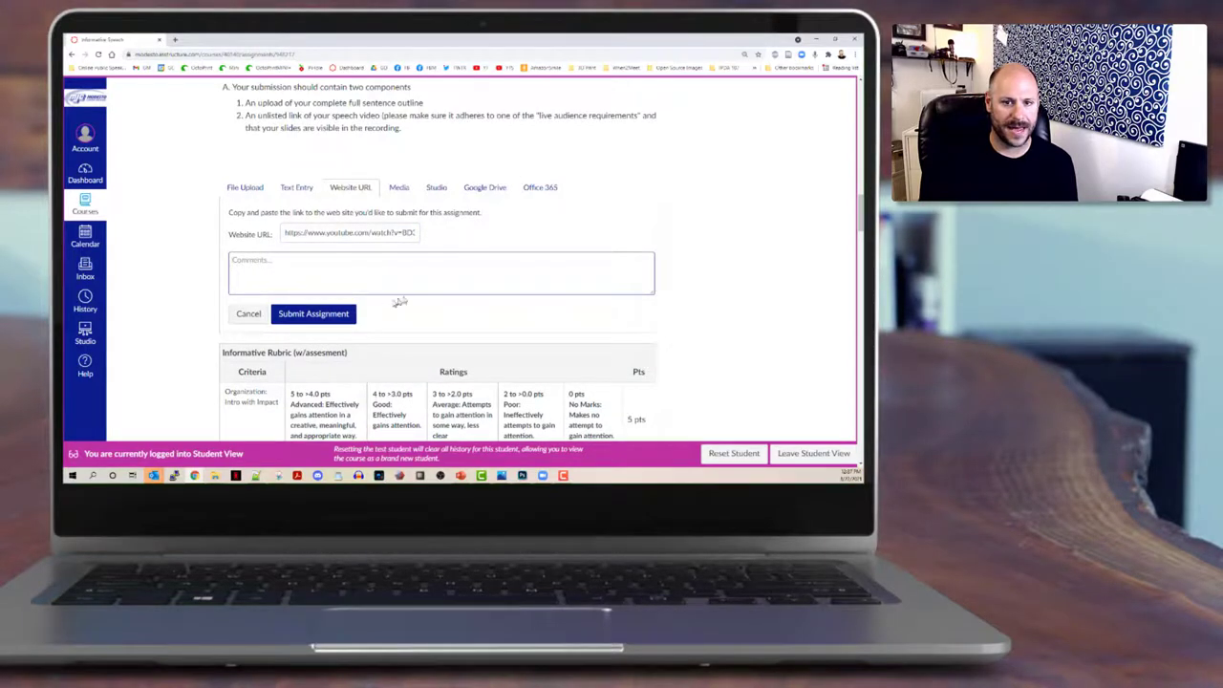
# Step: Submit the Informative Speech assignment with the video link
pyautogui.click(314, 313)
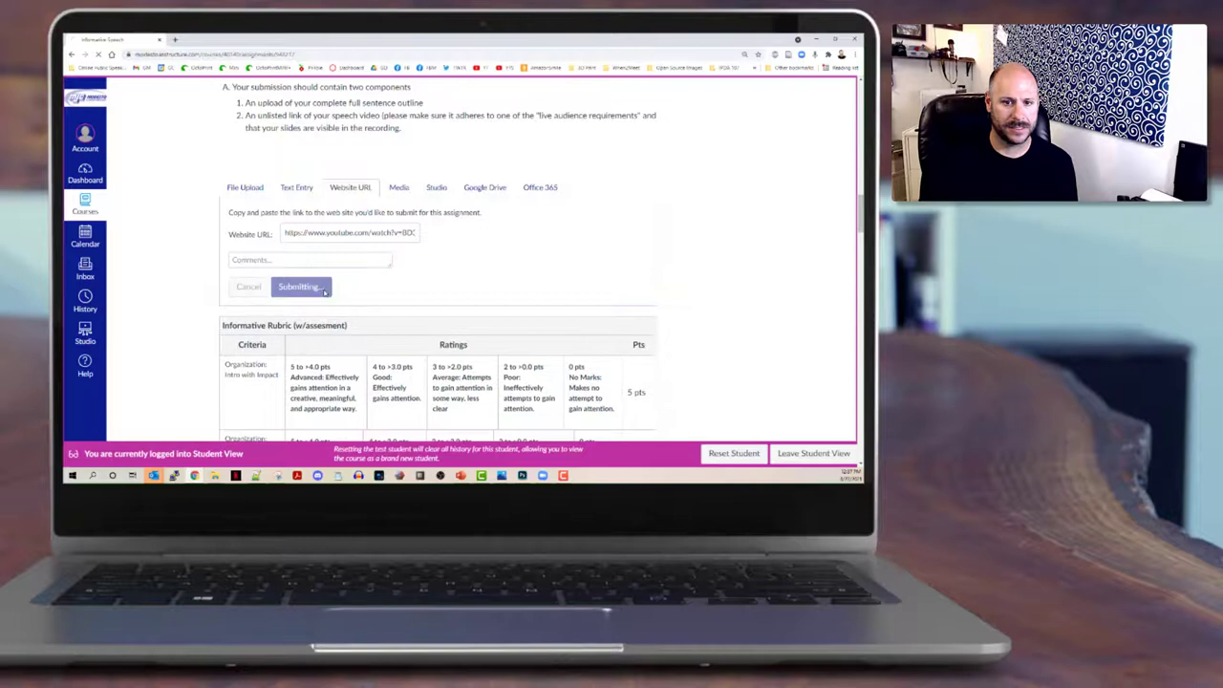
pyautogui.click(301, 287)
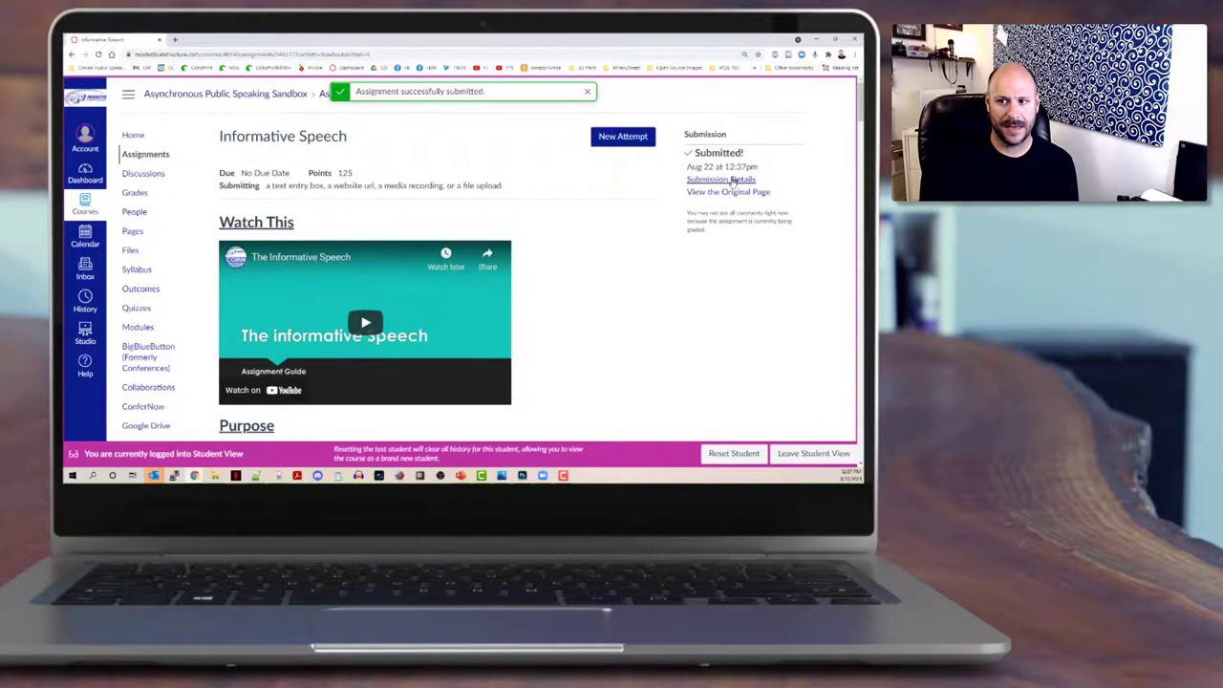
# Step: Open the Submission Details page for the Informative Speech submission
pyautogui.click(721, 179)
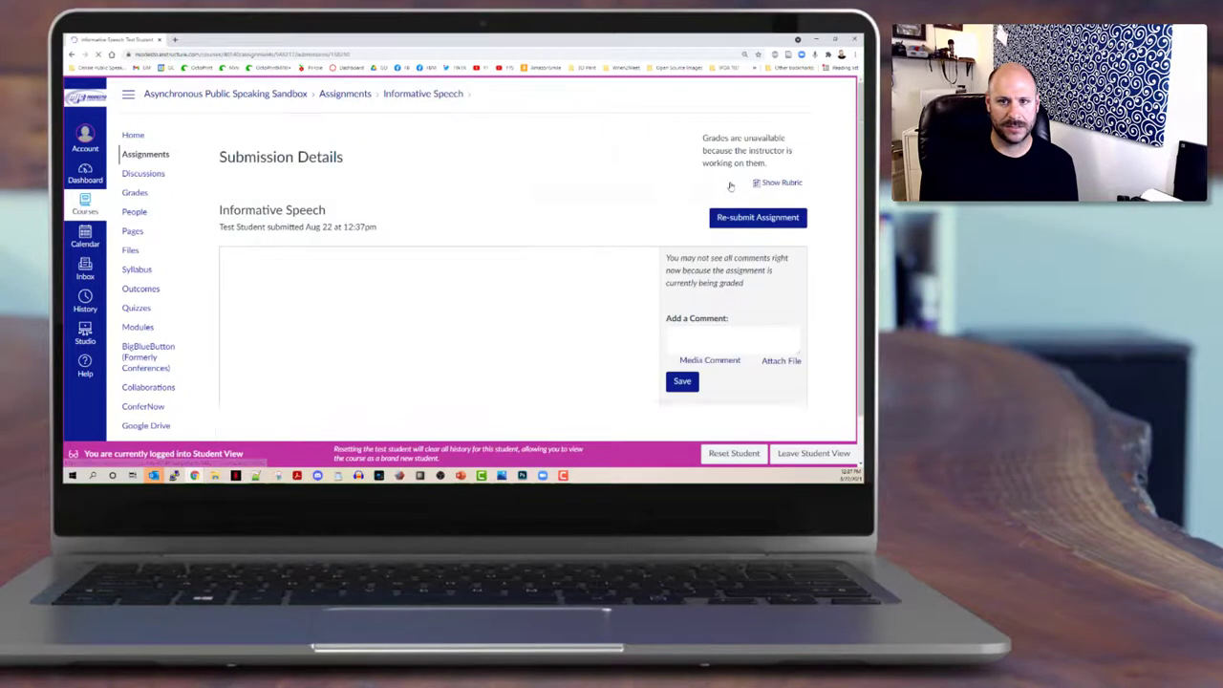